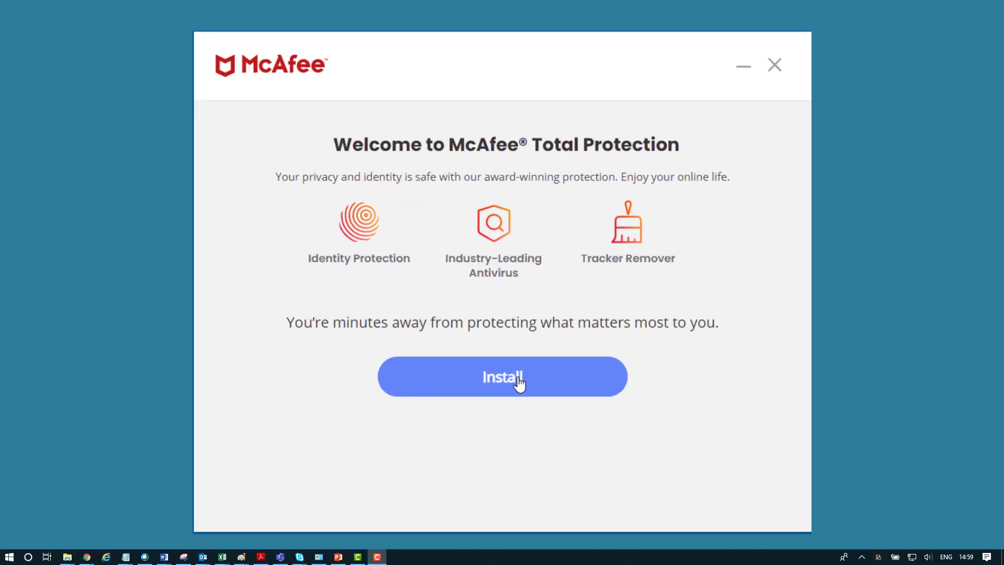
Install McAfee Total Protection to 100% and close the Install complete screen
left_click(503, 377)
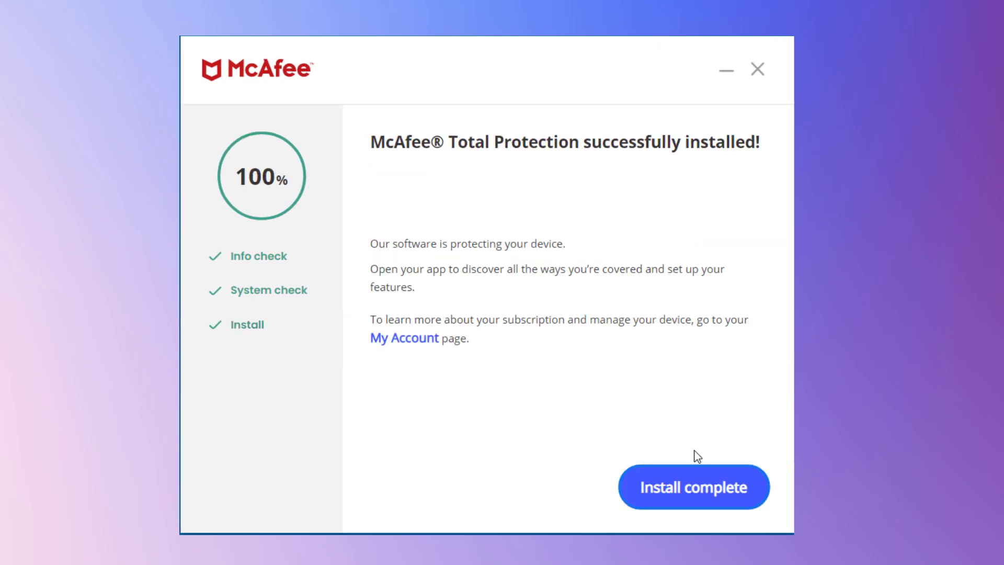
mouse_move(705, 493)
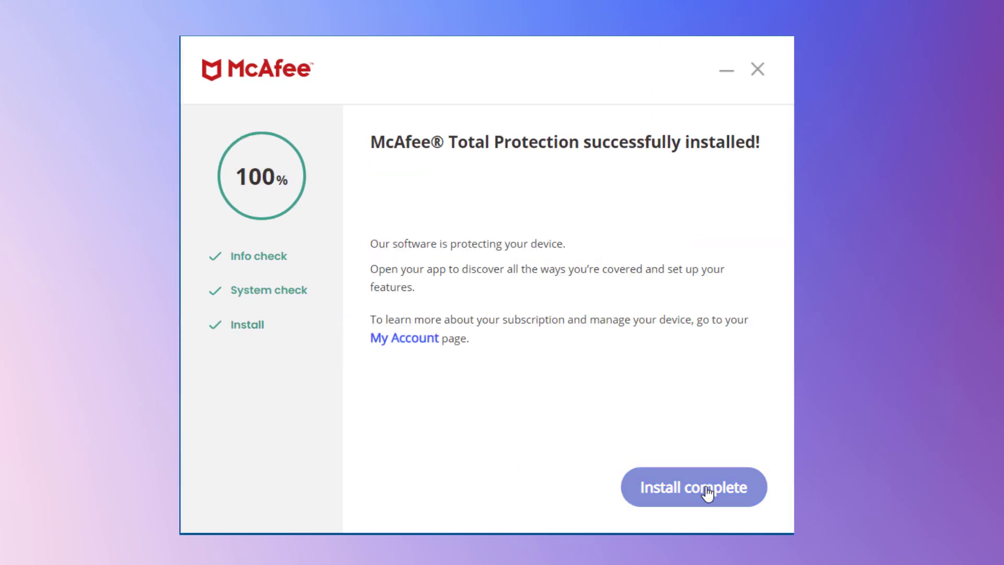
left_click(694, 487)
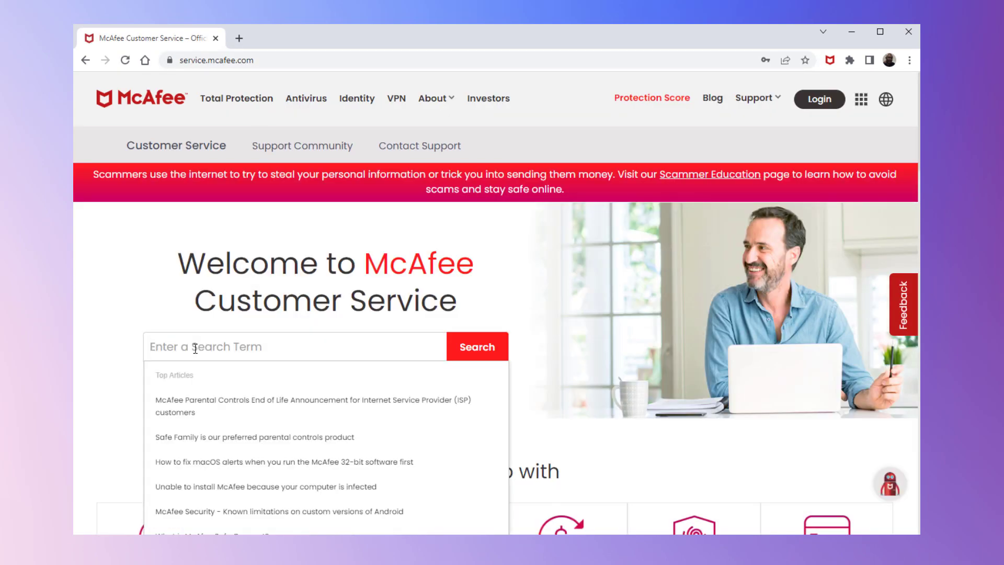
Search support for 'pre-install tool' and proceed to download.mcafee.com past the harmful-site warning
type("pre-install tool")
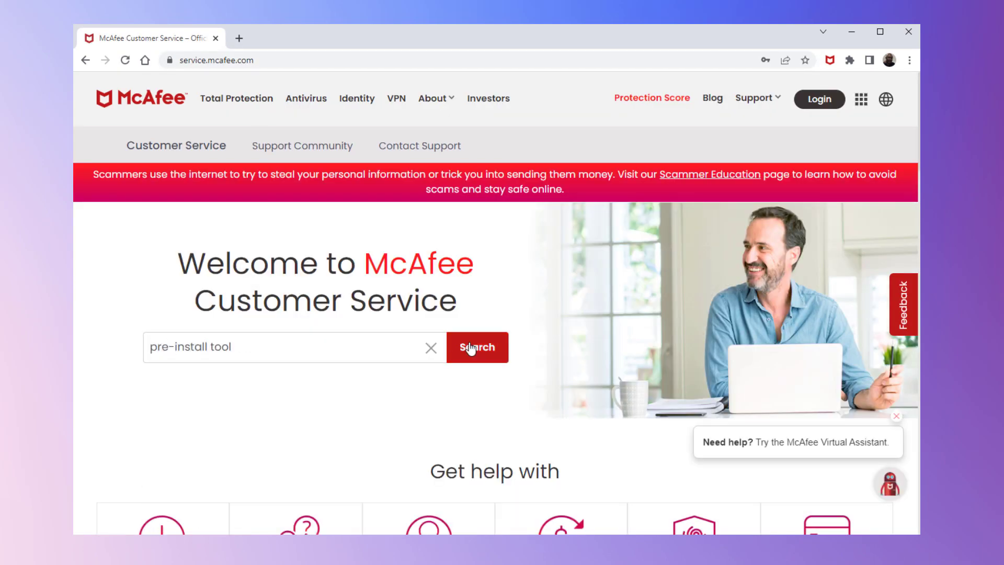
left_click(476, 347)
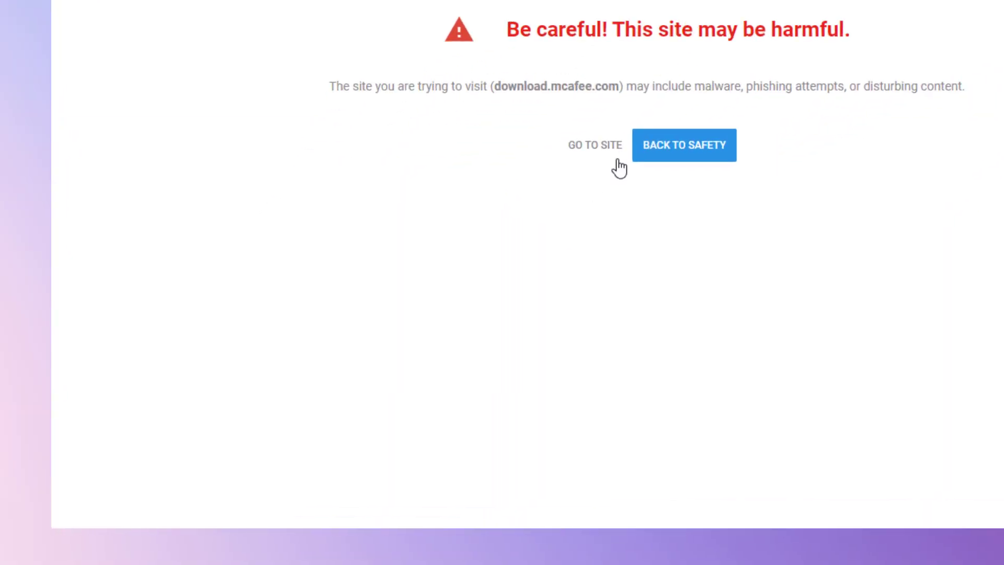
left_click(594, 145)
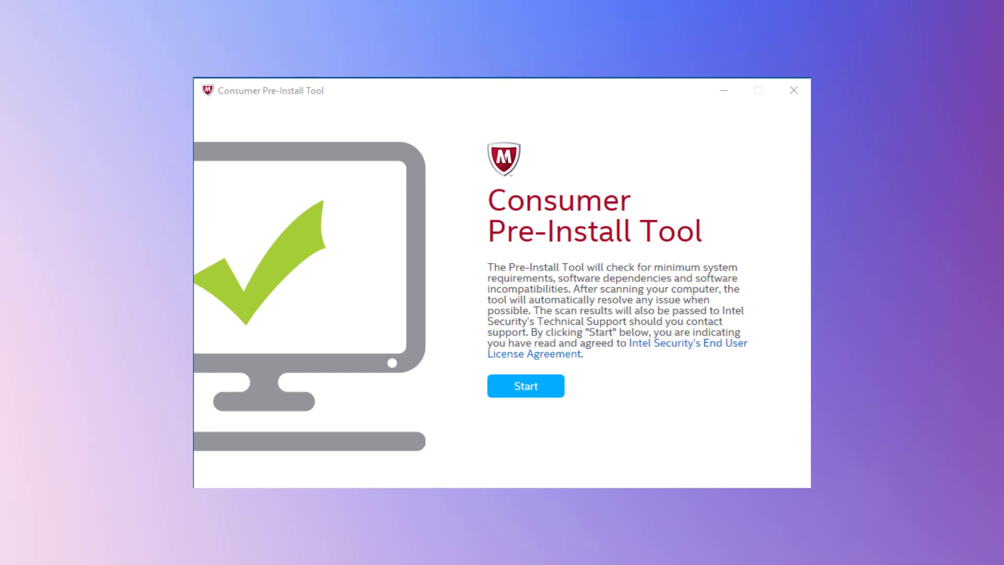
Start the Consumer Pre-Install Tool's system requirements and incompatibility check
left_click(525, 386)
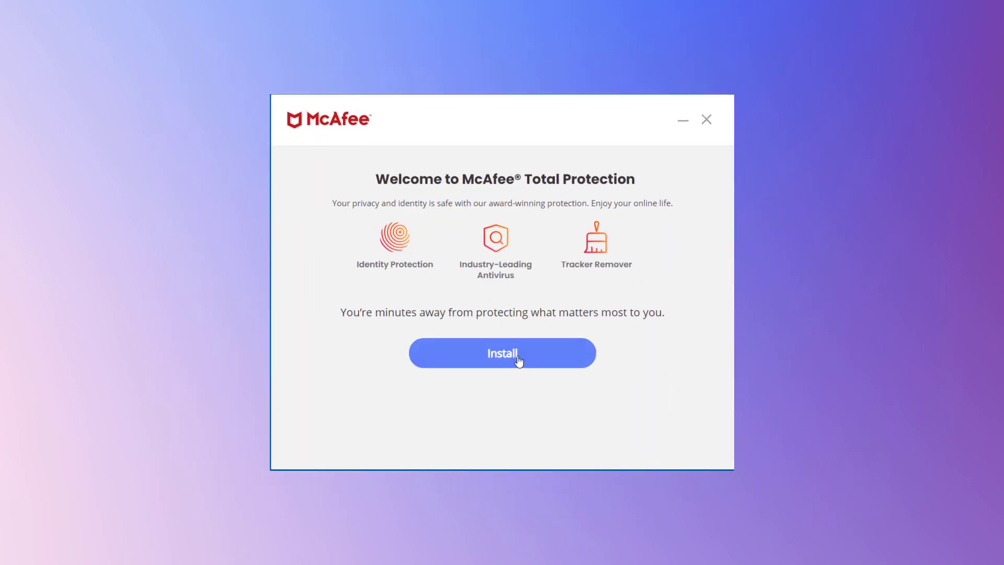
Begin the McAfee Total Protection install from the welcome screen
left_click(502, 353)
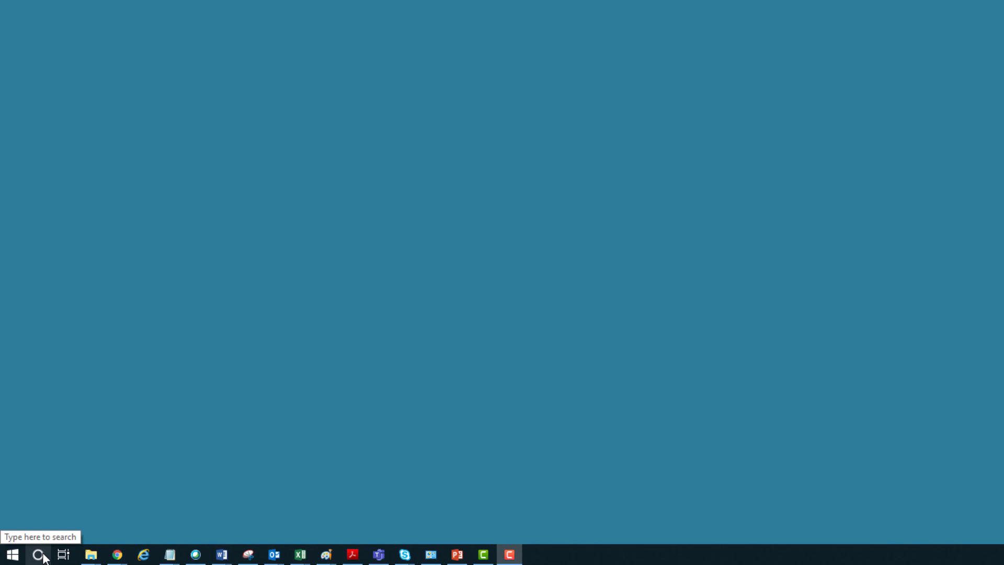
Open an administrator Command Prompt and enter 'net user administrator /active'
left_click(38, 554)
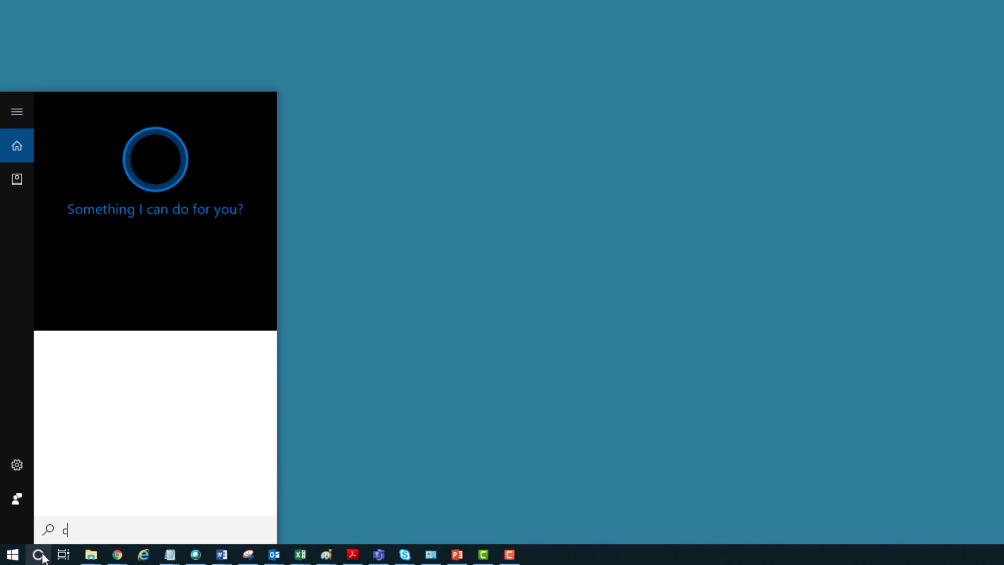
type("md")
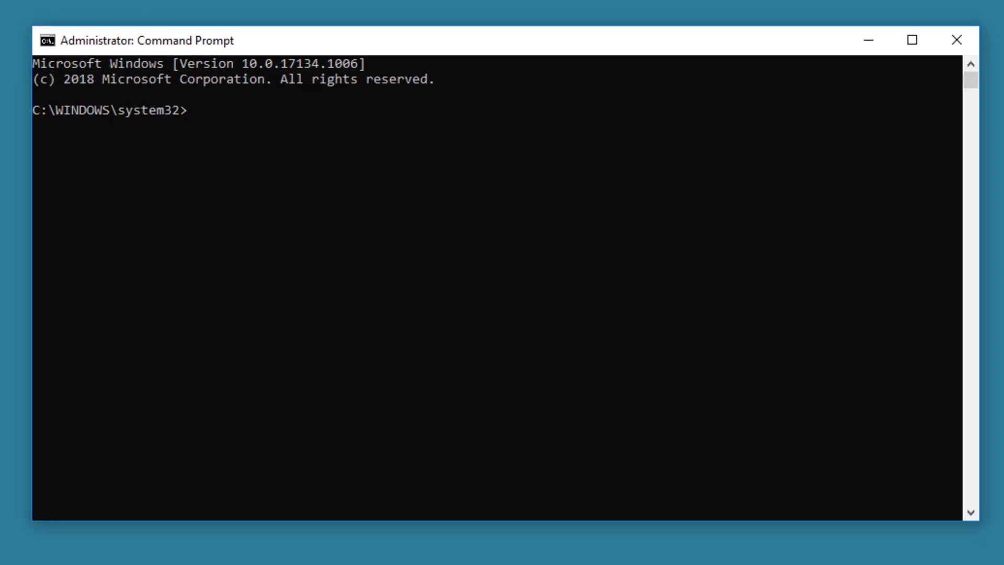
type("net u")
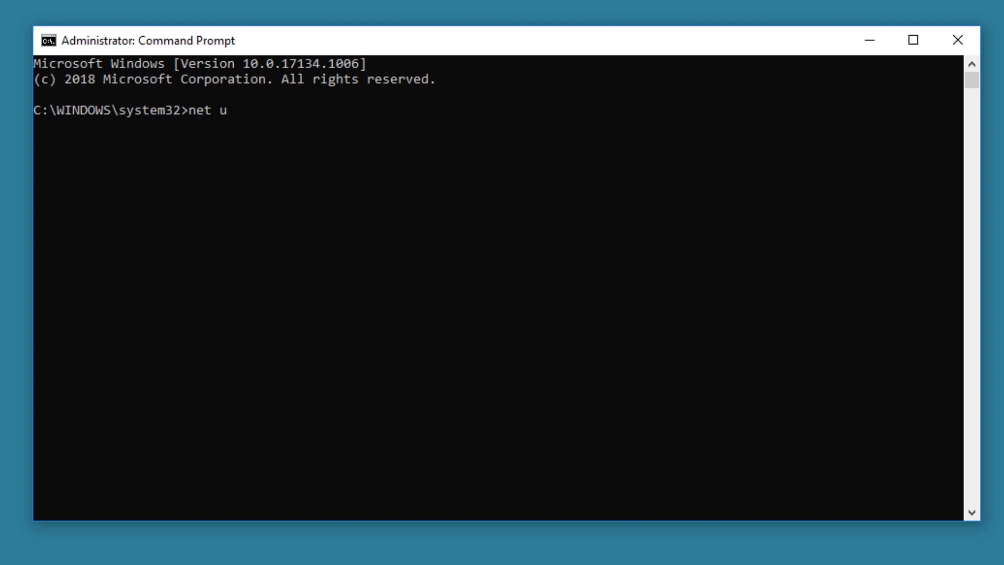
type("ser adm")
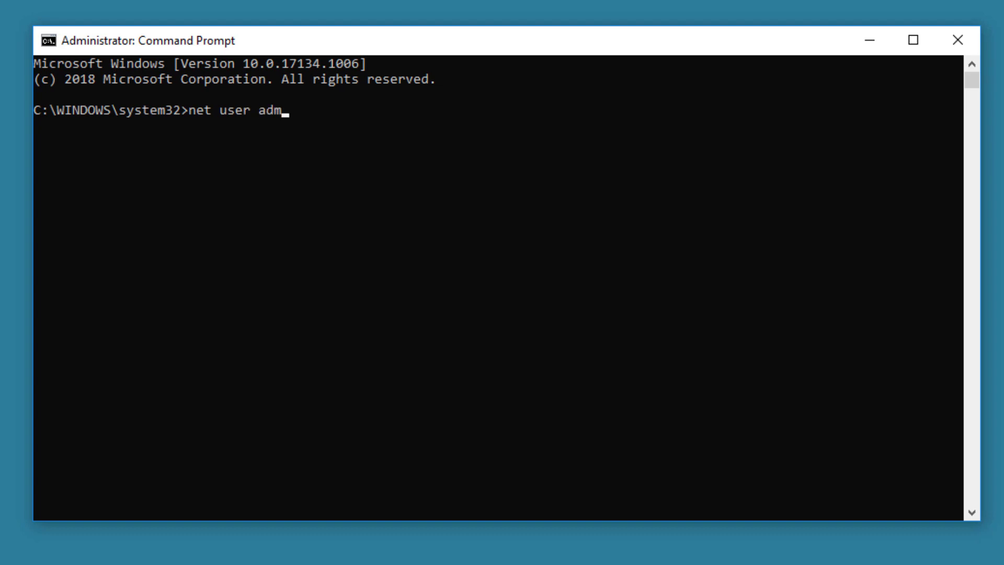
type("inistrator")
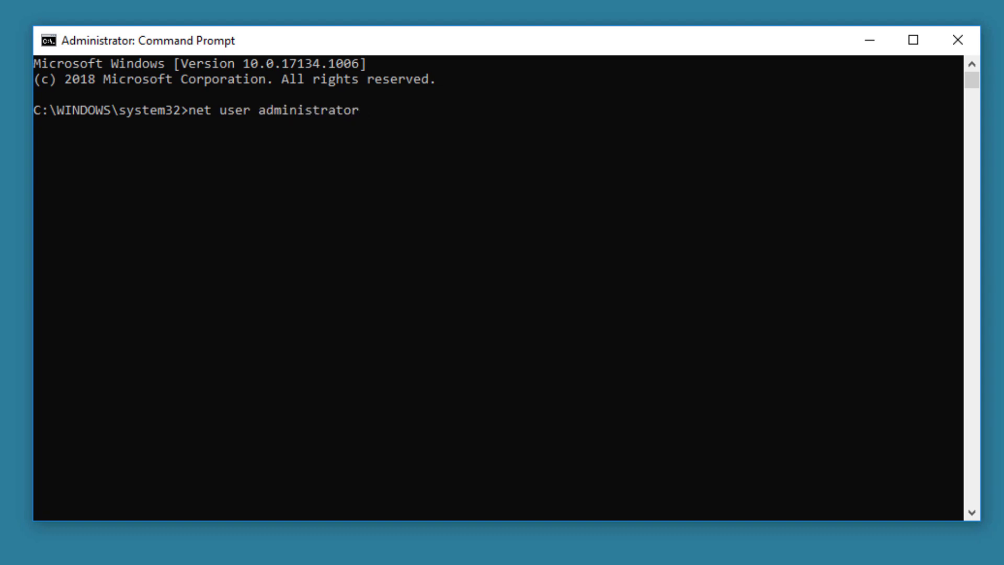
type("/active")
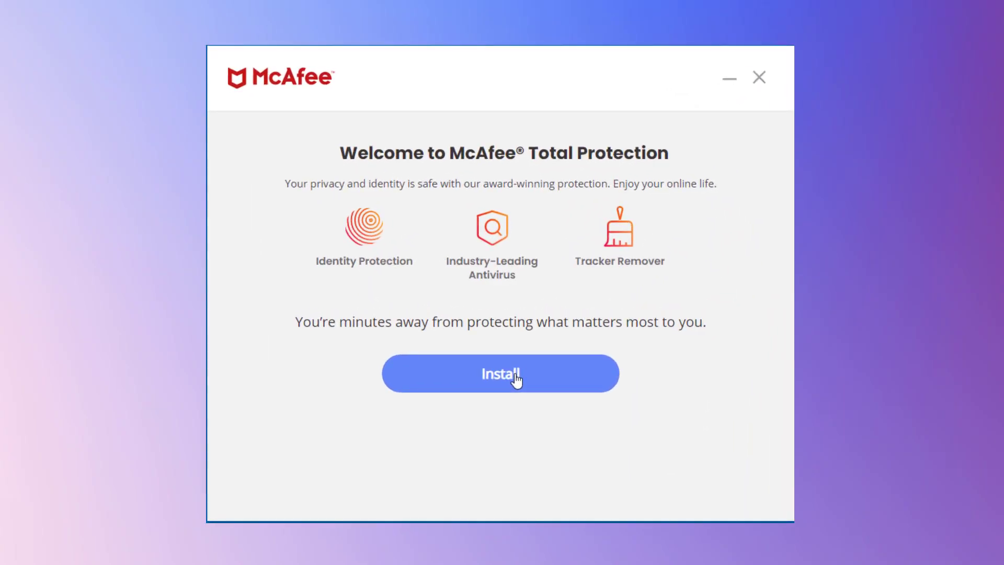
Launch the McAfee Total Protection install again from the welcome screen
left_click(500, 374)
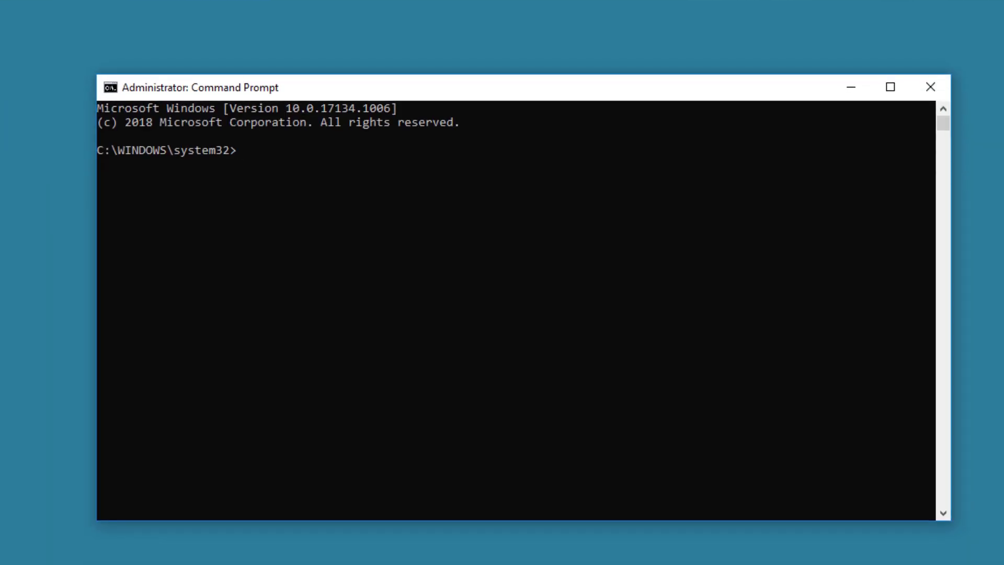
Enter 'net user administrator /active:' in the administrator Command Prompt
type("net us")
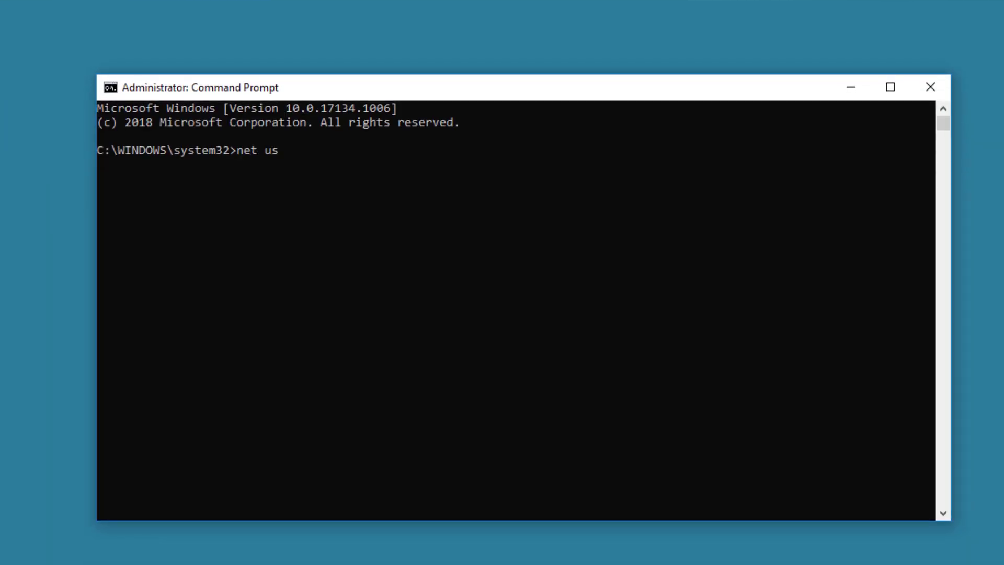
type("er adm")
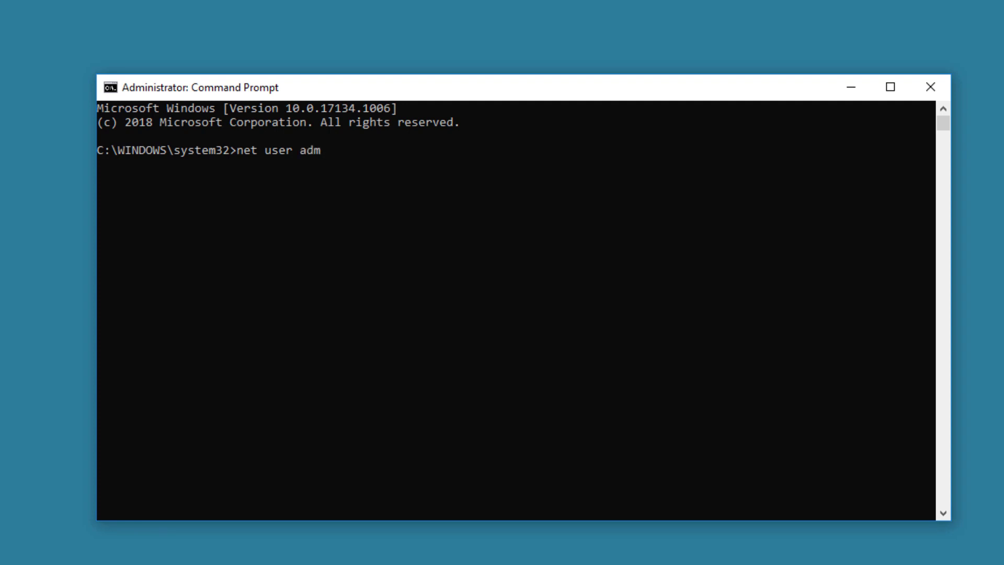
type("inistrator")
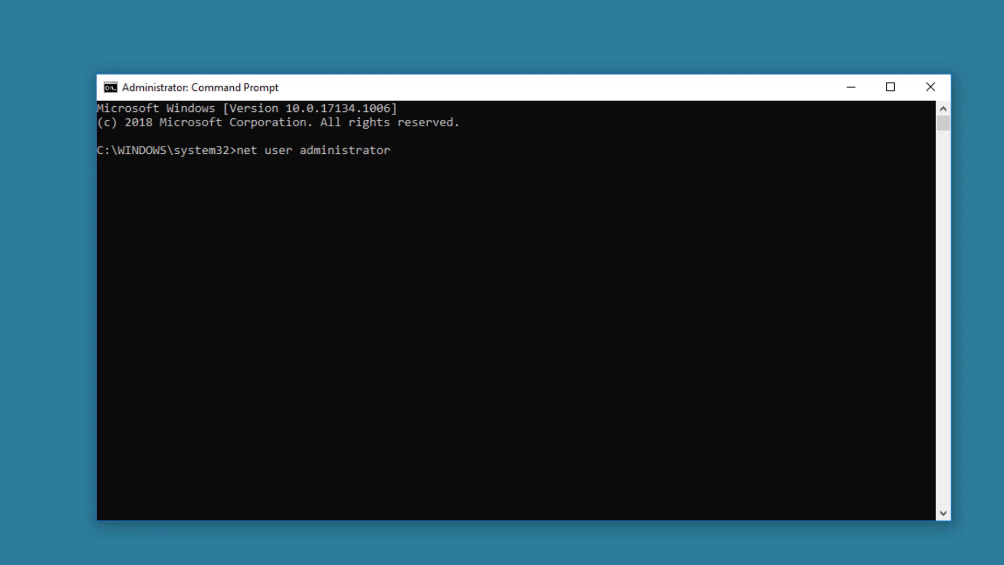
type("/acti")
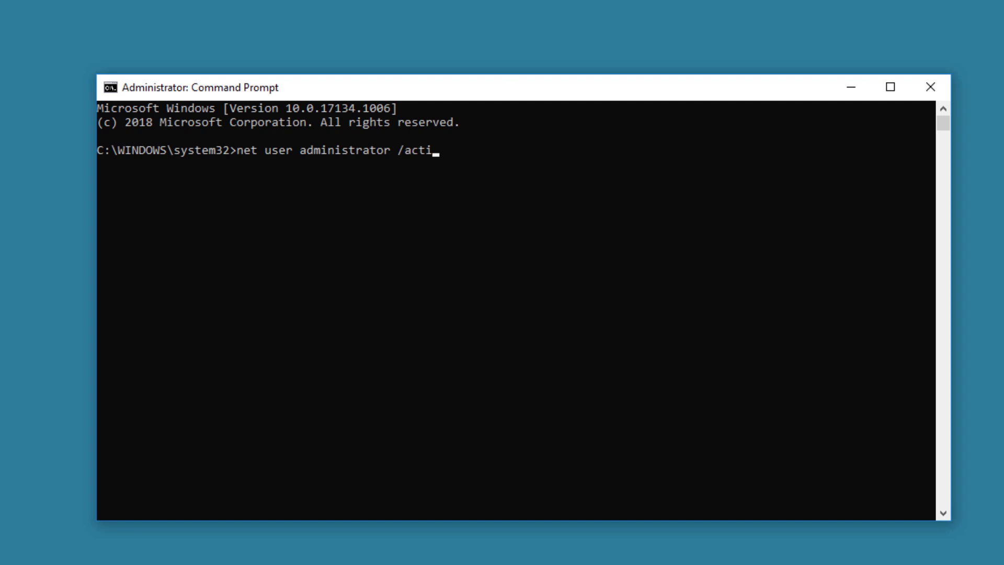
type("ve:")
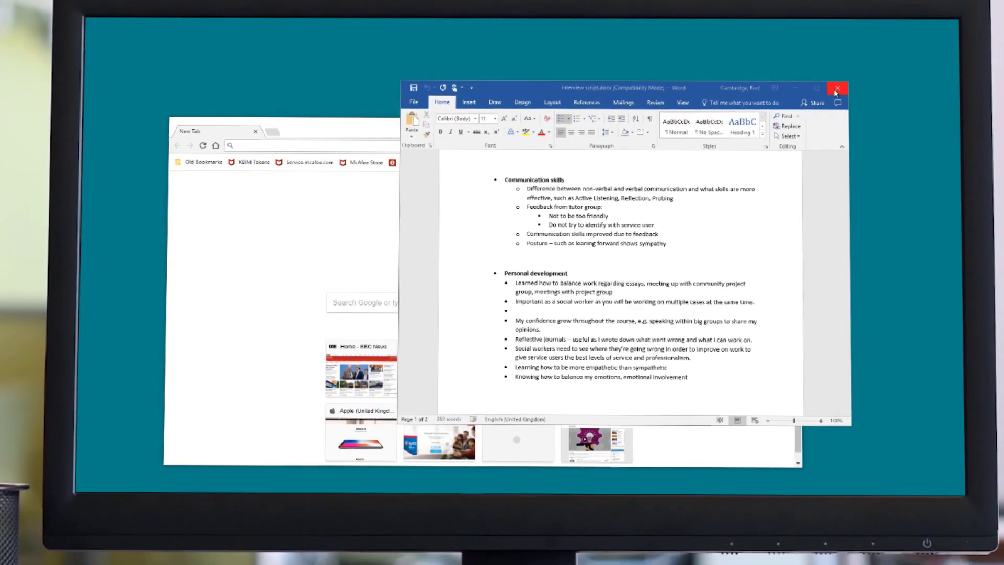
Close the Word interview script document, answering the save-changes prompt
left_click(838, 87)
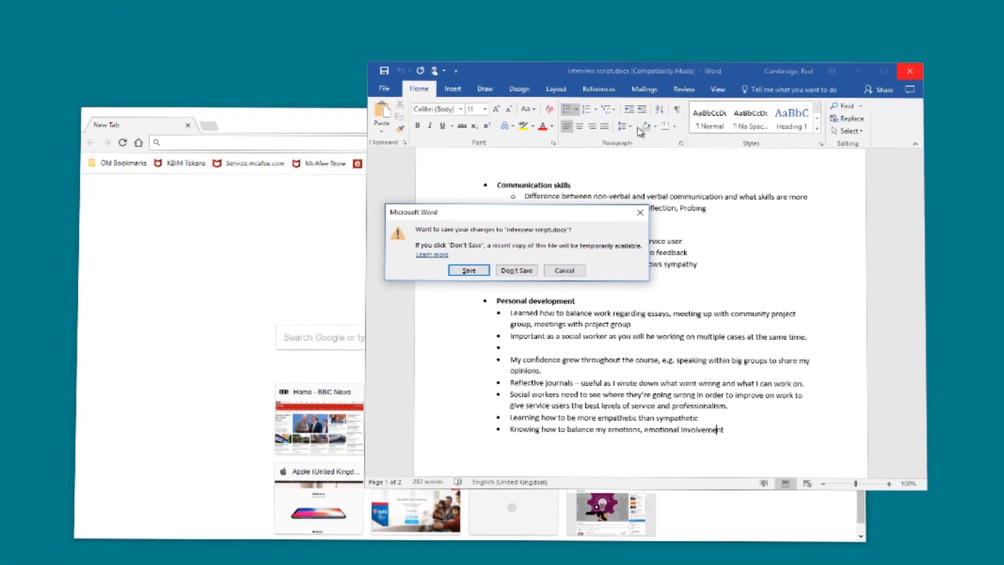
left_click(468, 270)
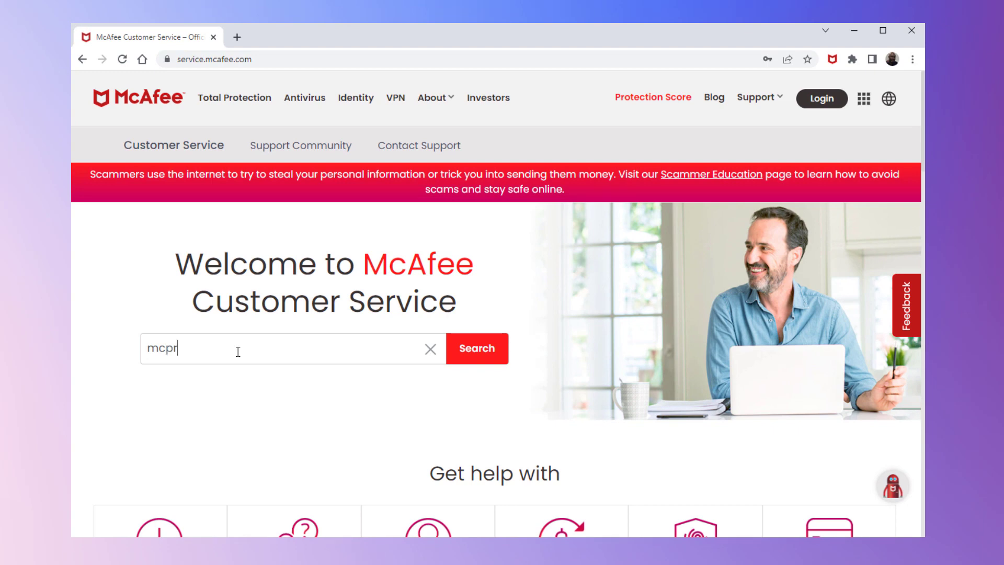
Search support for 'mcpr', download the MCPR tool, and open MCPR.exe
left_click(476, 348)
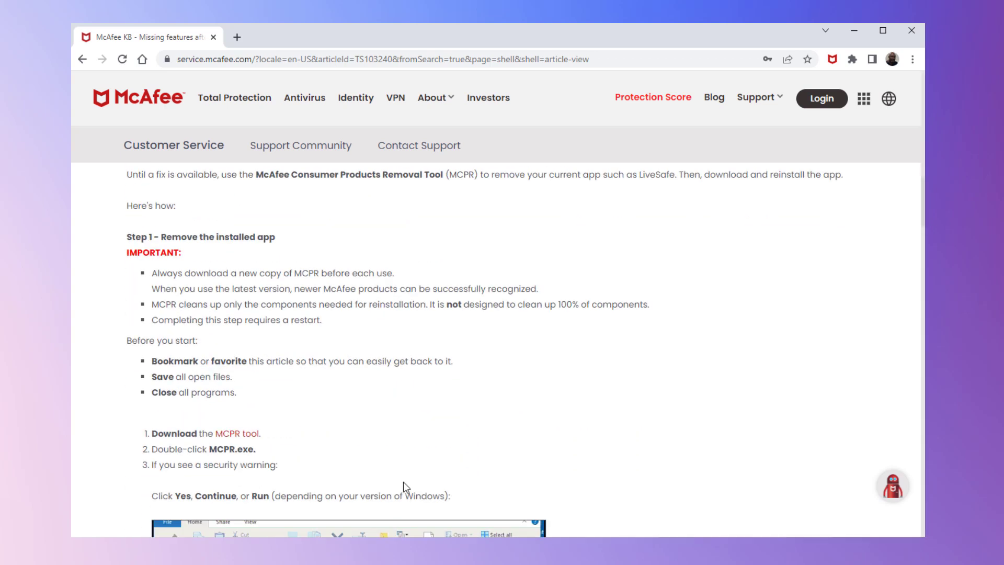
left_click(240, 433)
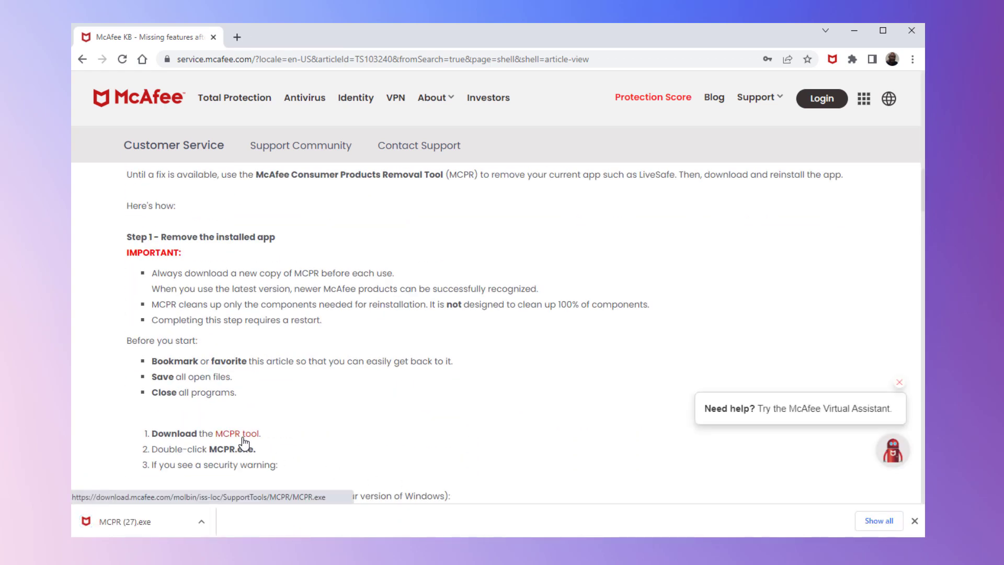
left_click(128, 522)
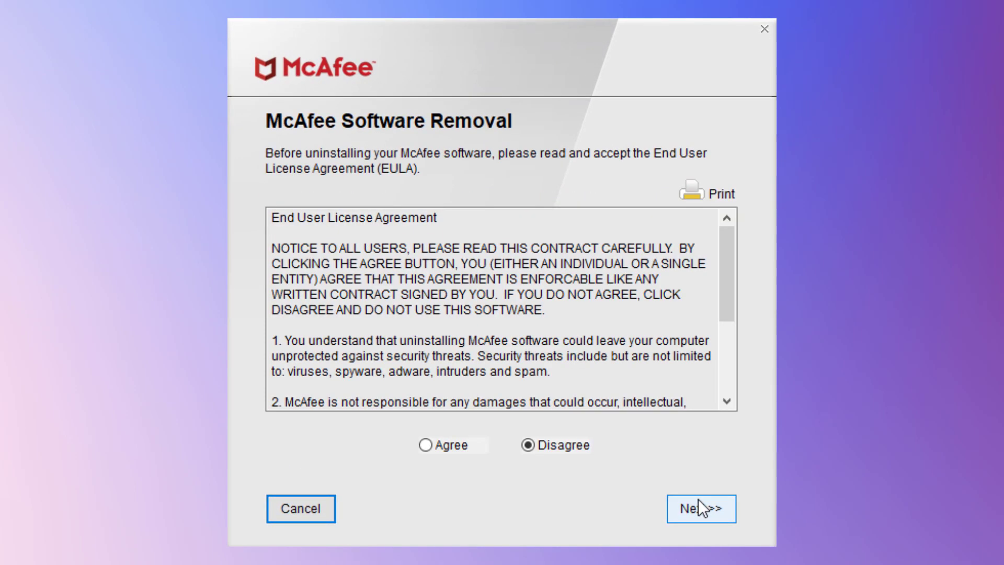
Agree to the MCPR license, remove McAfee products, and restart the computer
left_click(425, 445)
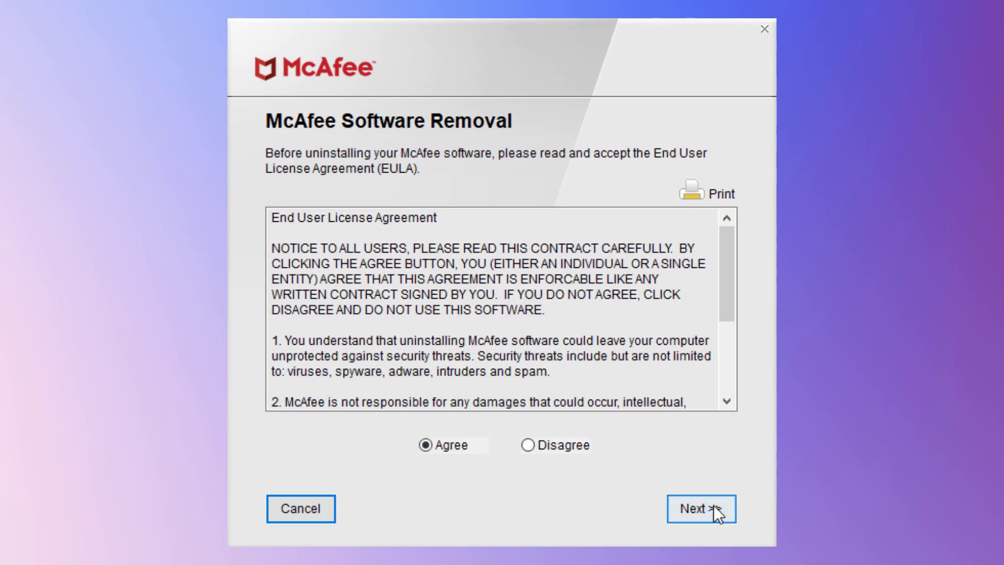
left_click(701, 508)
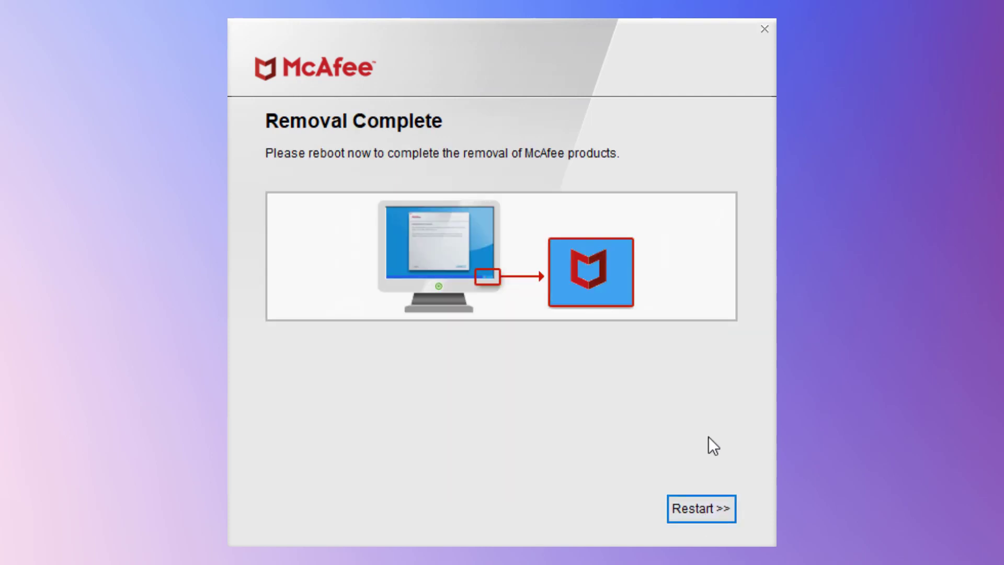
left_click(701, 508)
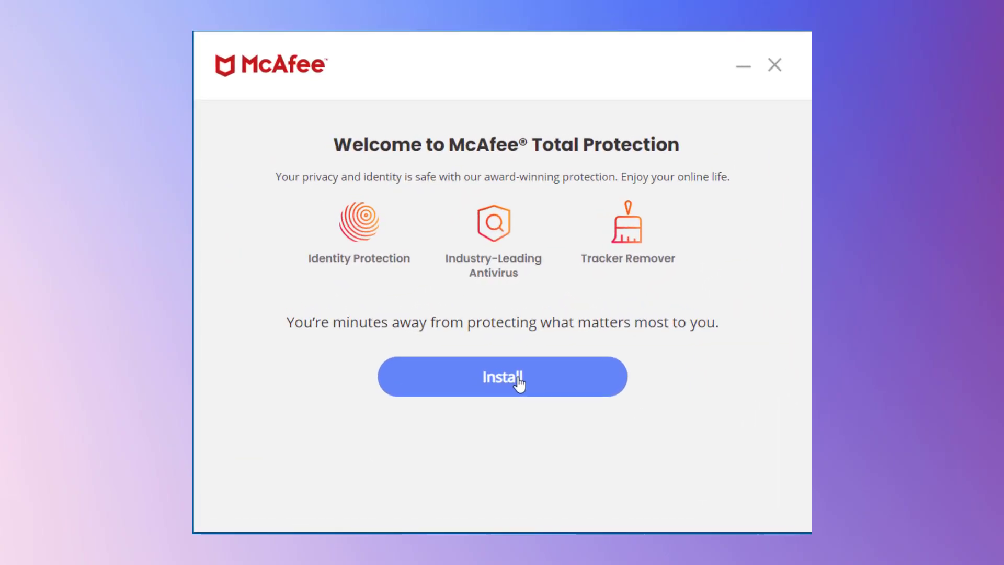
Start the McAfee Total Protection install and let it download the install files
left_click(503, 377)
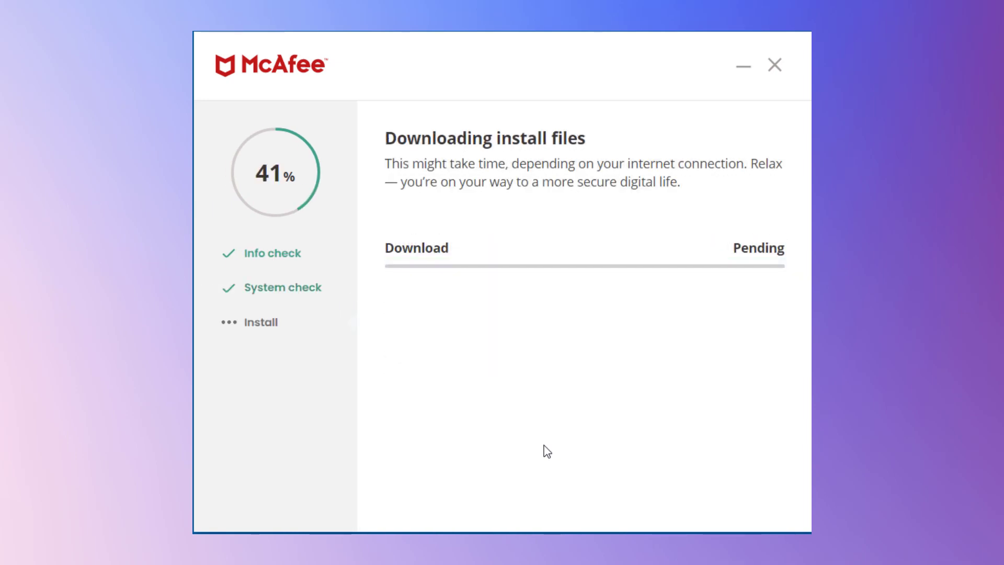